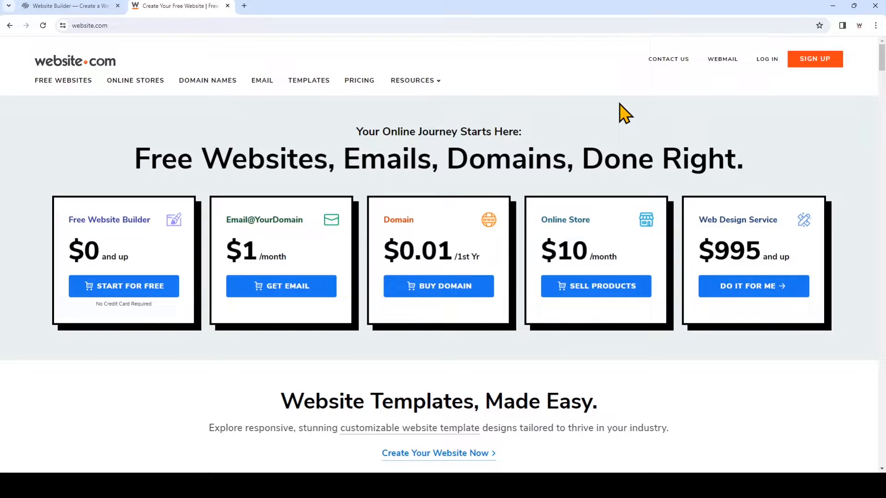
{"action": "mouse_move", "coordinate": [131, 8]}
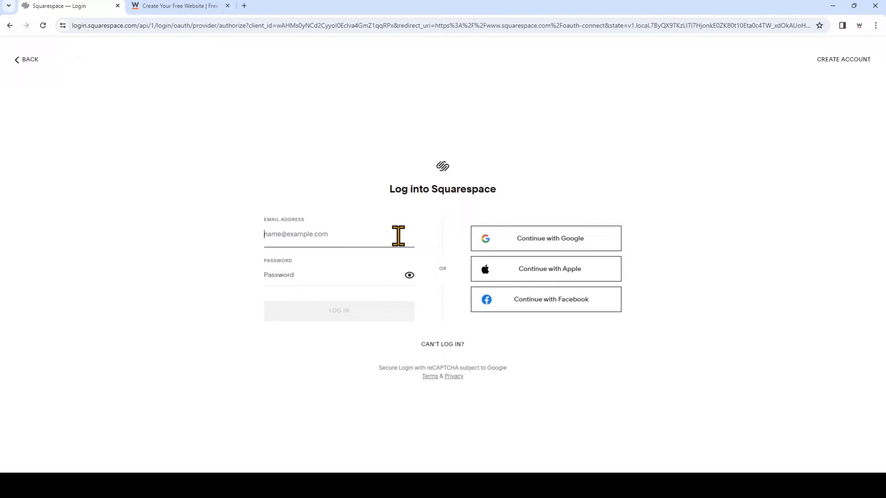
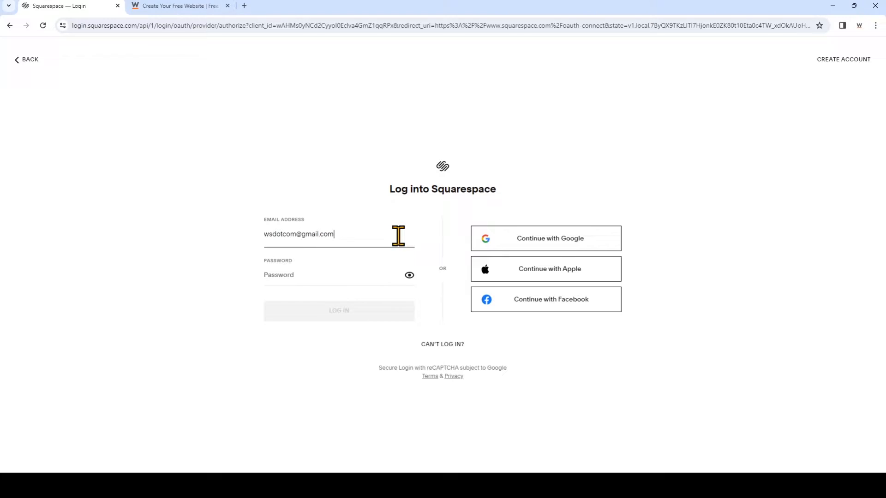
{"action": "left_click", "coordinate": [301, 275]}
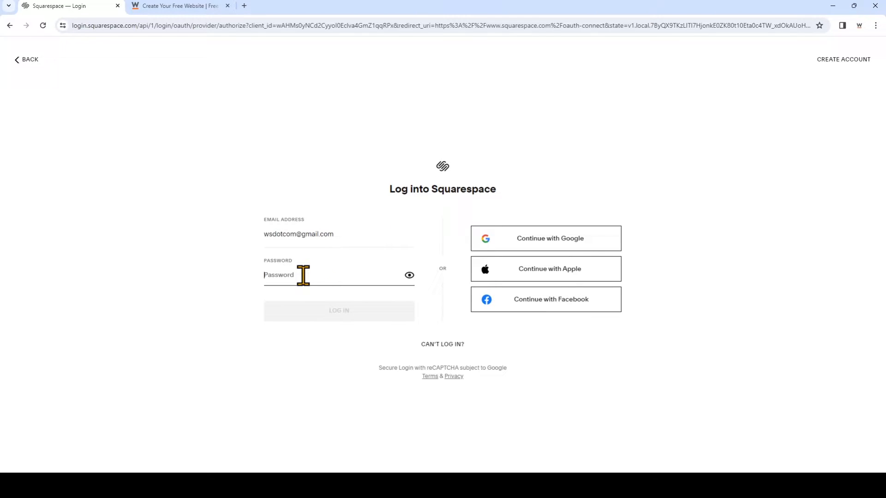
{"action": "type", "text": "••"}
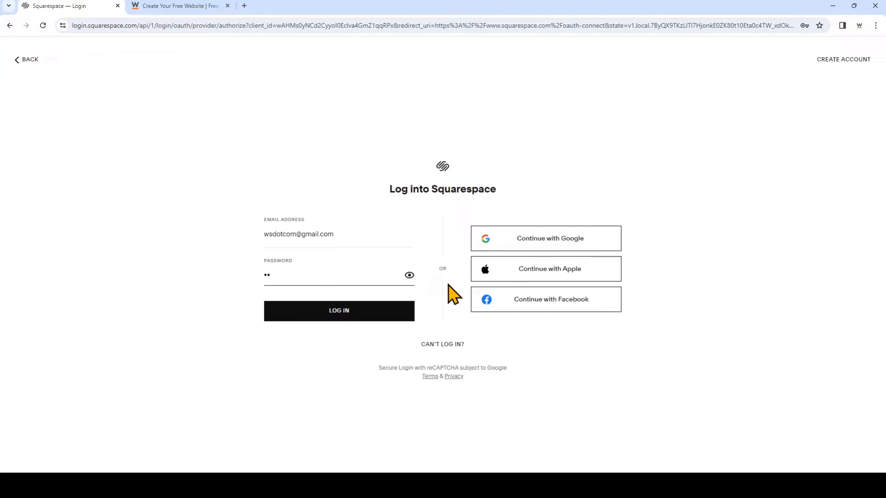
{"action": "type", "text": "password"}
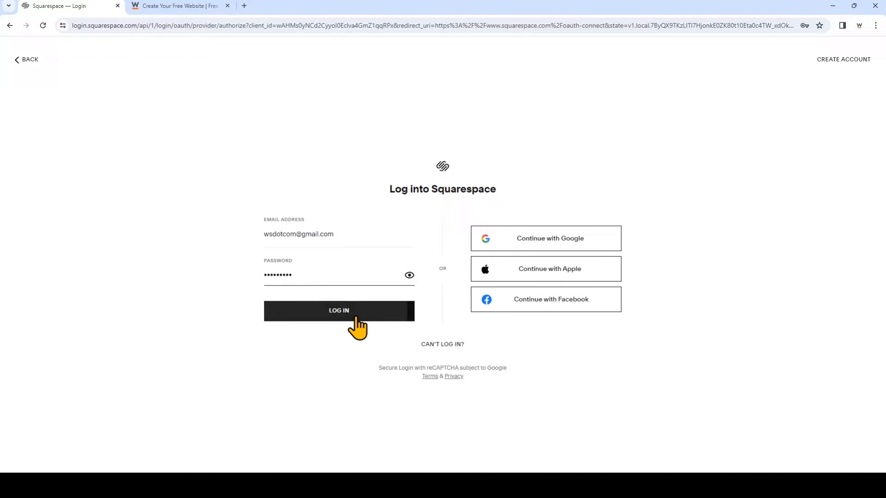
{"action": "left_click", "coordinate": [339, 310]}
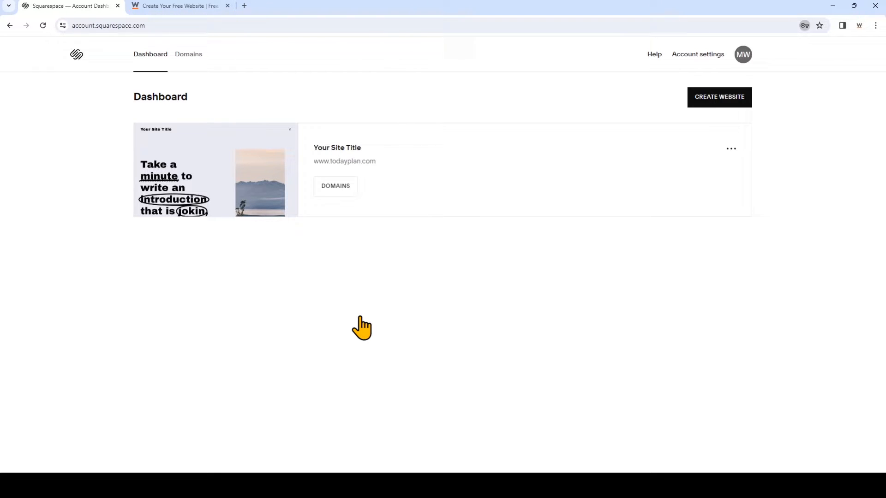
{"action": "mouse_move", "coordinate": [345, 211]}
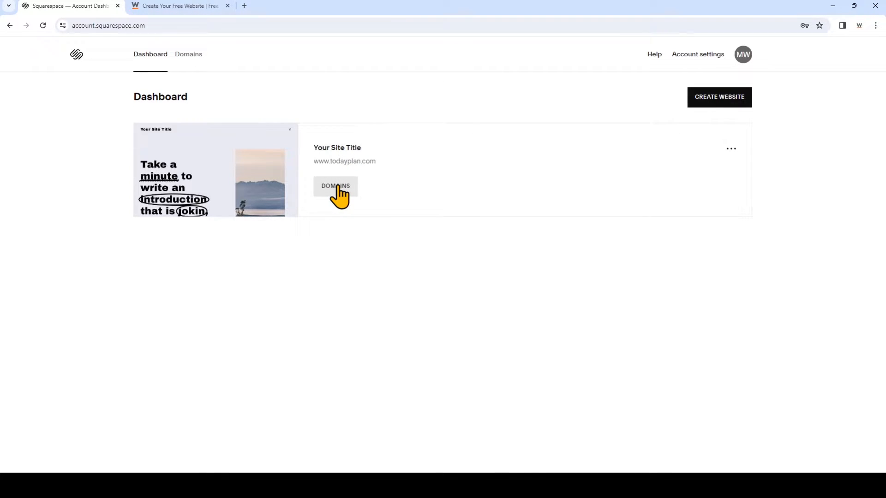
Step: Open the DOMAINS page from the todayplan.com site card on the dashboard
{"action": "left_click", "coordinate": [336, 186]}
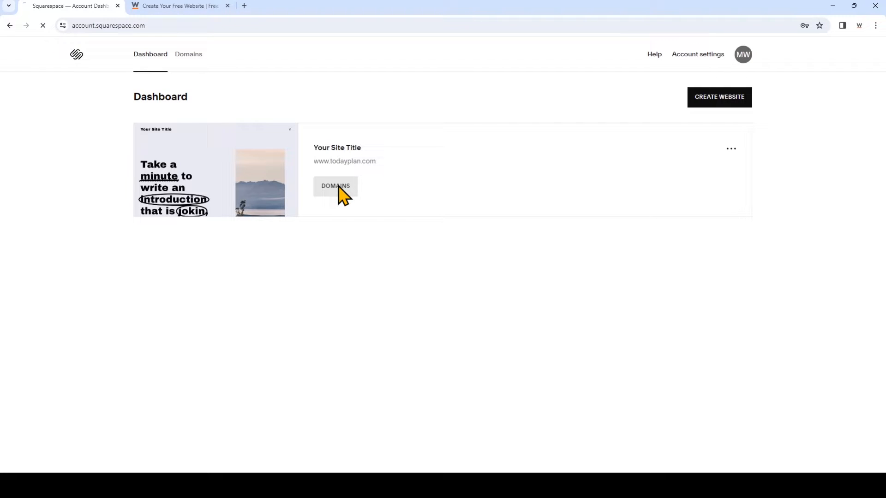
{"action": "left_click", "coordinate": [335, 186]}
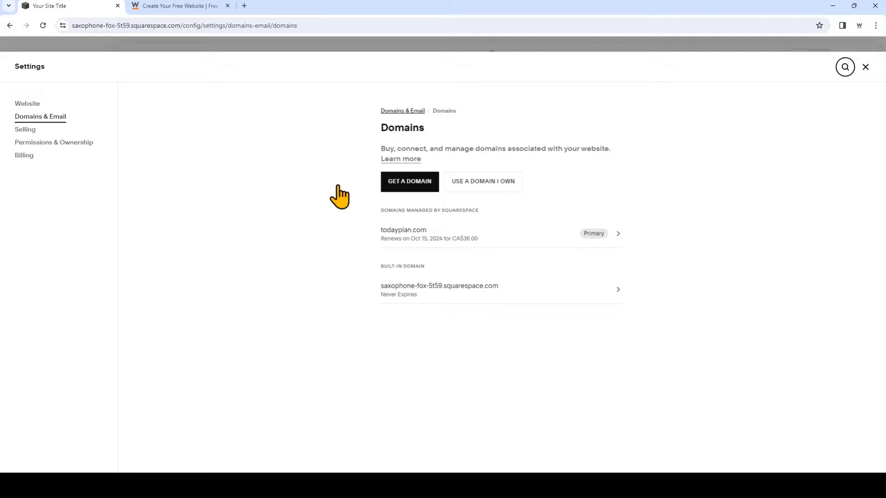
{"action": "mouse_move", "coordinate": [618, 244]}
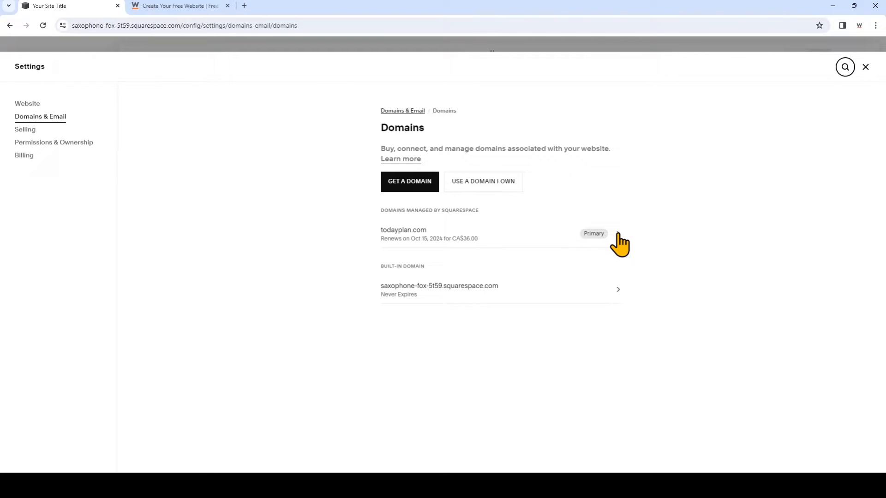
Step: Edit todayplan.com's nameserver settings to use custom nameservers, then go back to Website.com
{"action": "left_click", "coordinate": [404, 230]}
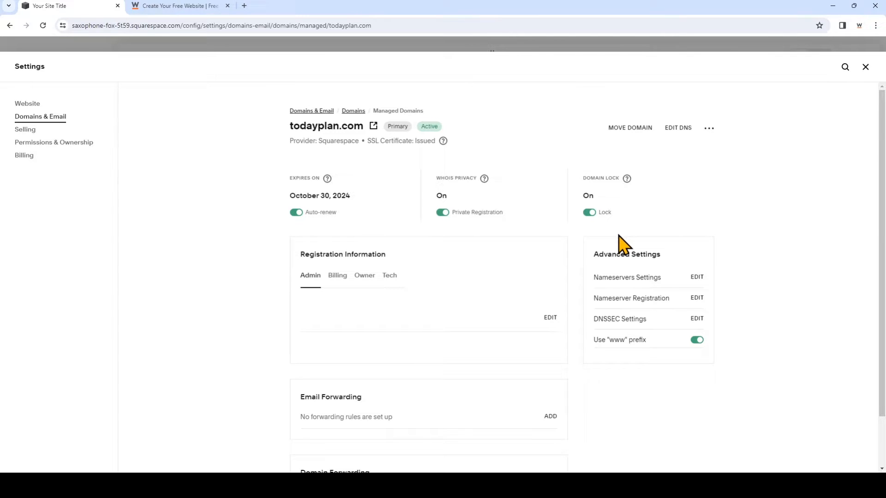
{"action": "mouse_move", "coordinate": [697, 280]}
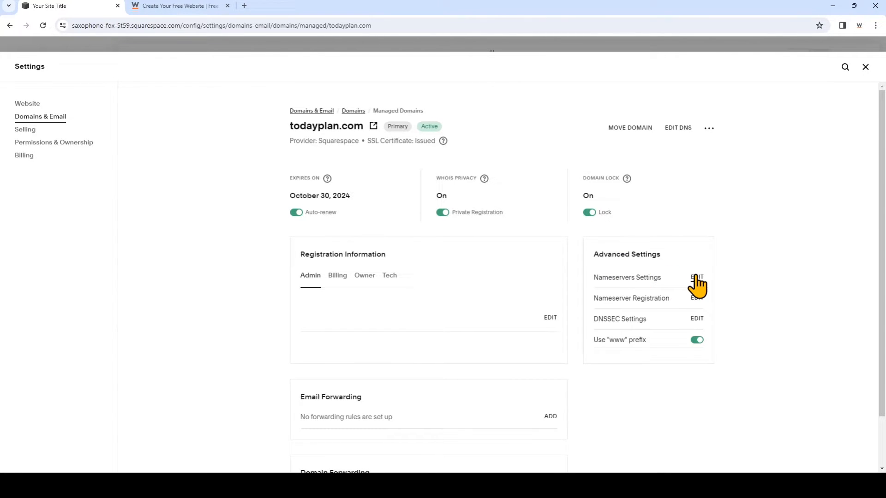
{"action": "left_click", "coordinate": [697, 278]}
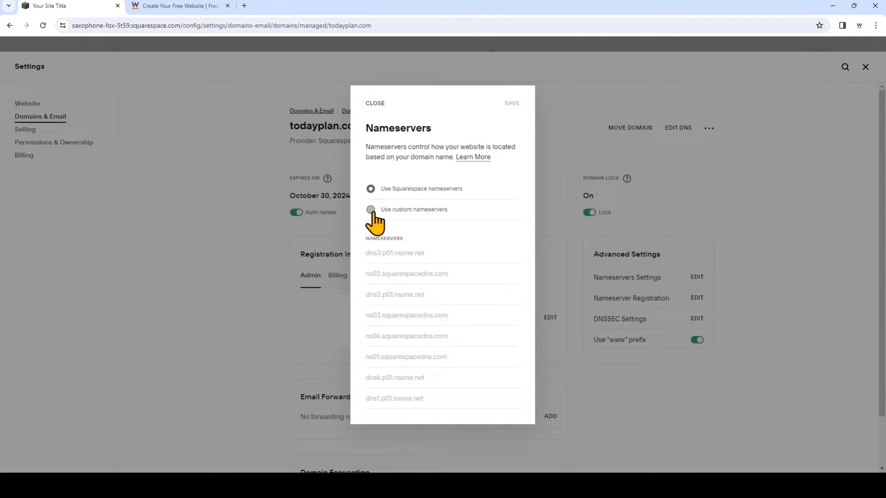
{"action": "left_click", "coordinate": [370, 210]}
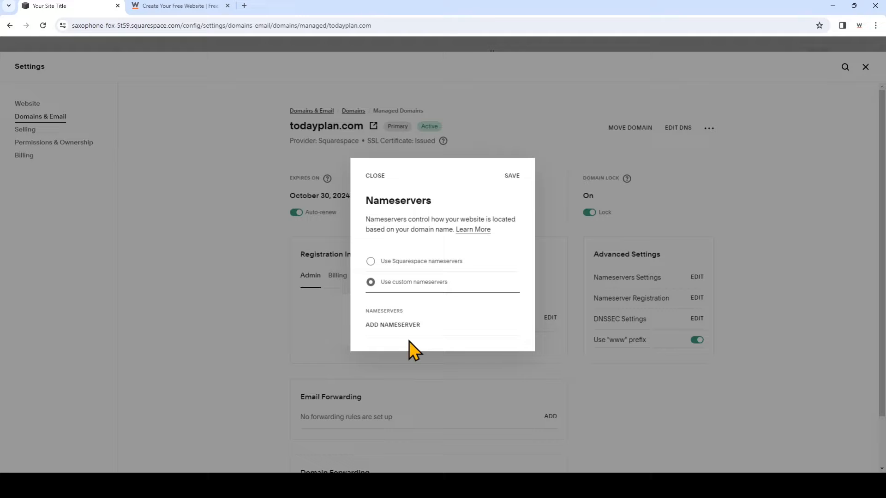
{"action": "mouse_move", "coordinate": [203, 55]}
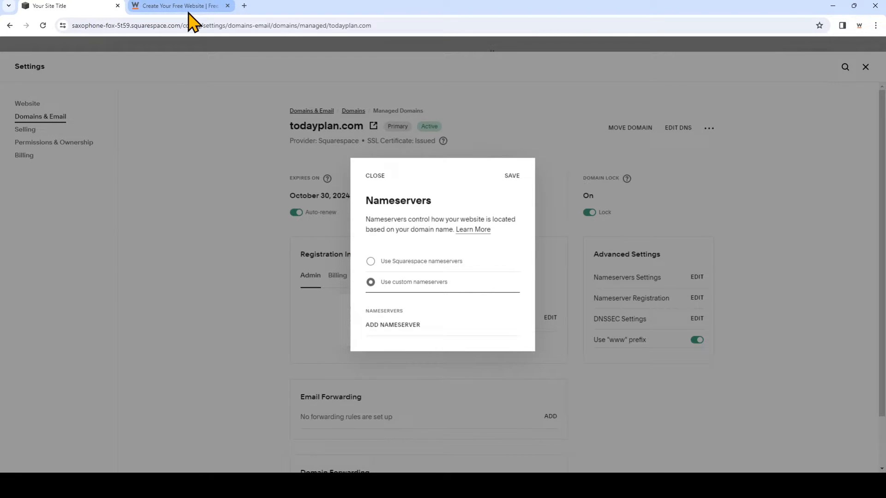
{"action": "left_click", "coordinate": [180, 6]}
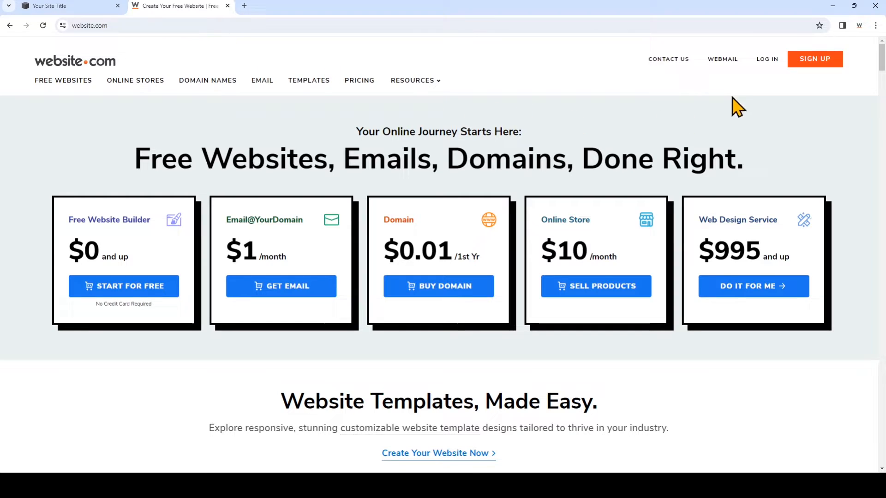
Step: Log in to Website.com as todayplan, passing the reCAPTCHA check
{"action": "left_click", "coordinate": [767, 58]}
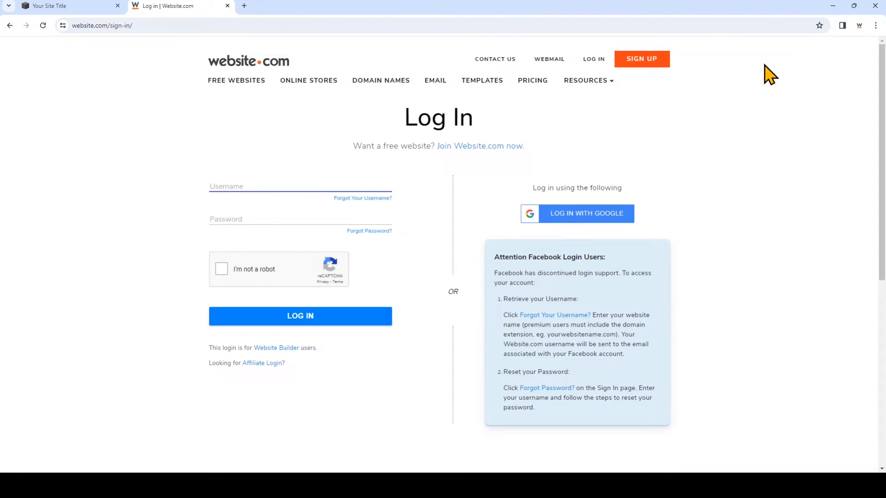
{"action": "mouse_move", "coordinate": [386, 186]}
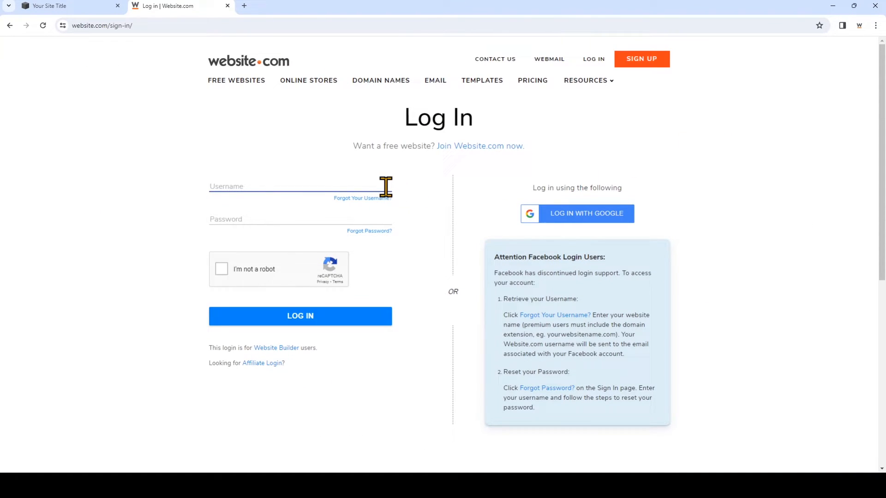
{"action": "type", "text": "todayplan"}
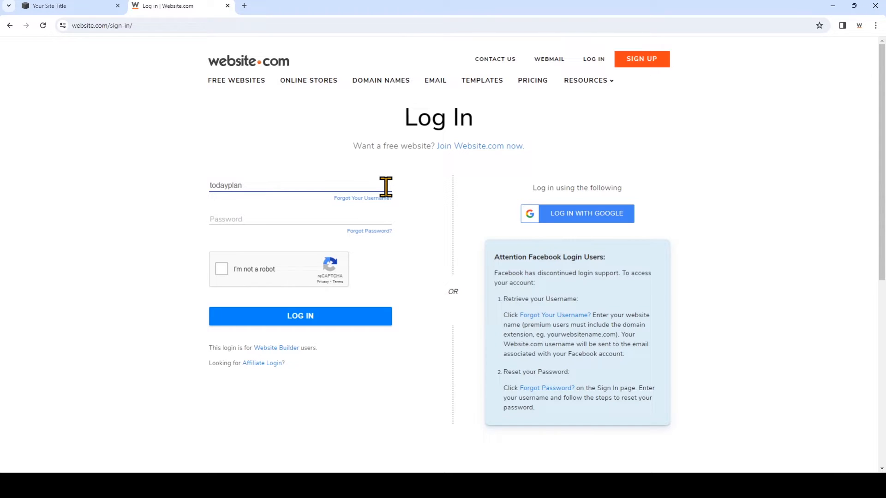
{"action": "left_click", "coordinate": [280, 219]}
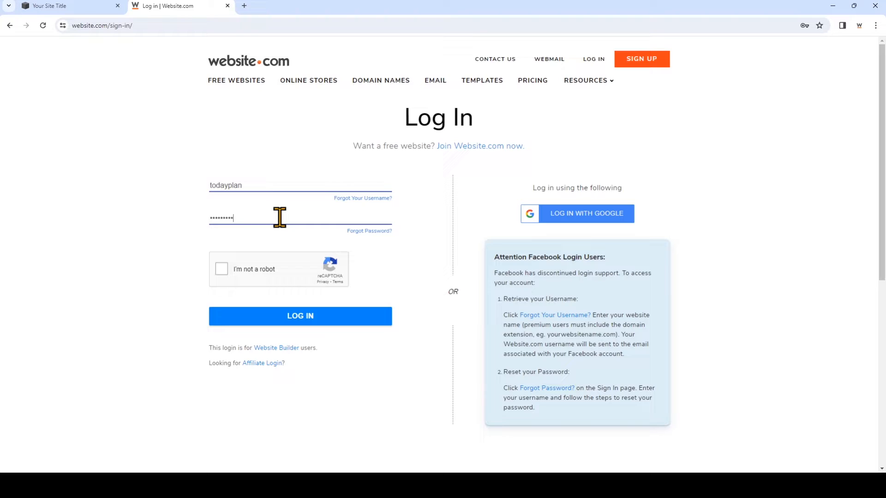
{"action": "left_click", "coordinate": [222, 269]}
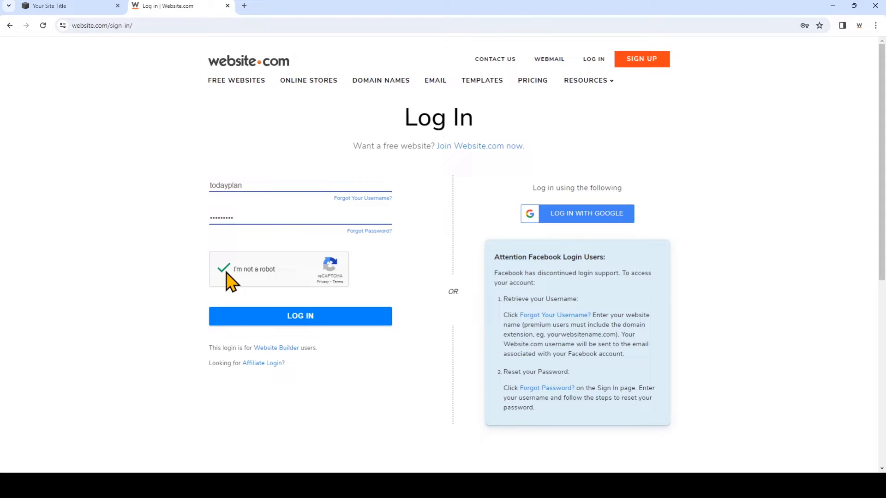
{"action": "left_click", "coordinate": [300, 316]}
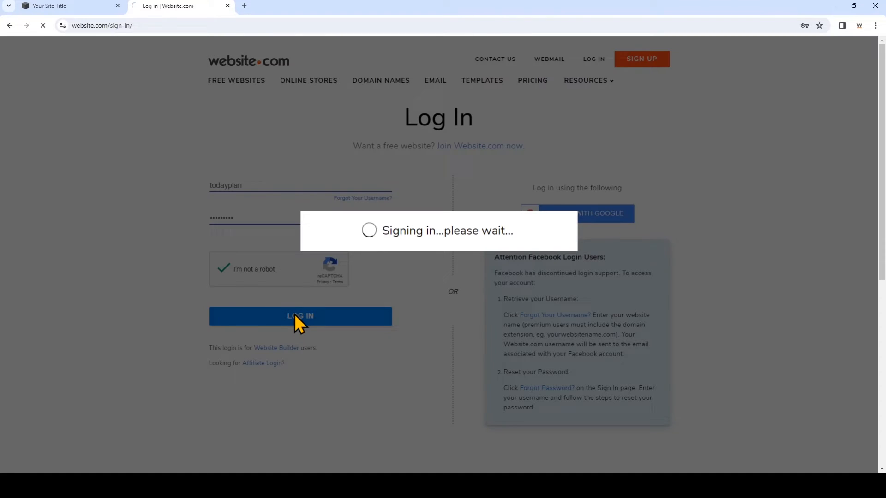
{"action": "left_click", "coordinate": [300, 316]}
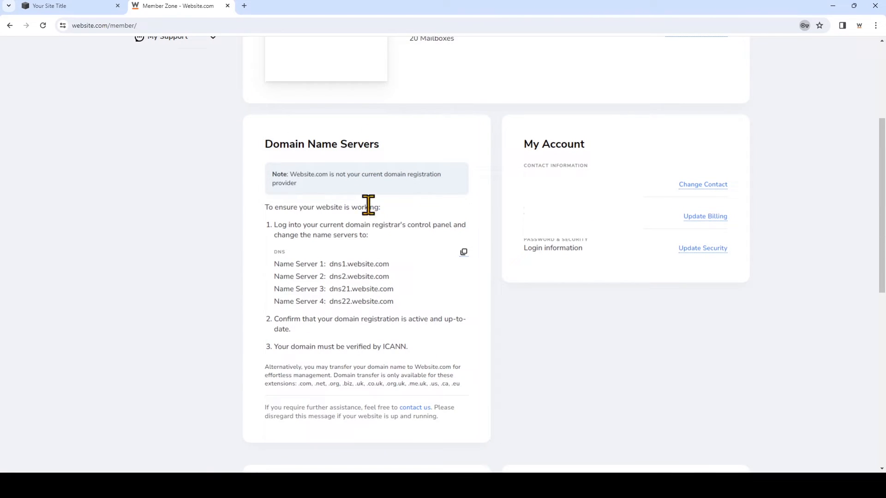
{"action": "mouse_move", "coordinate": [354, 256]}
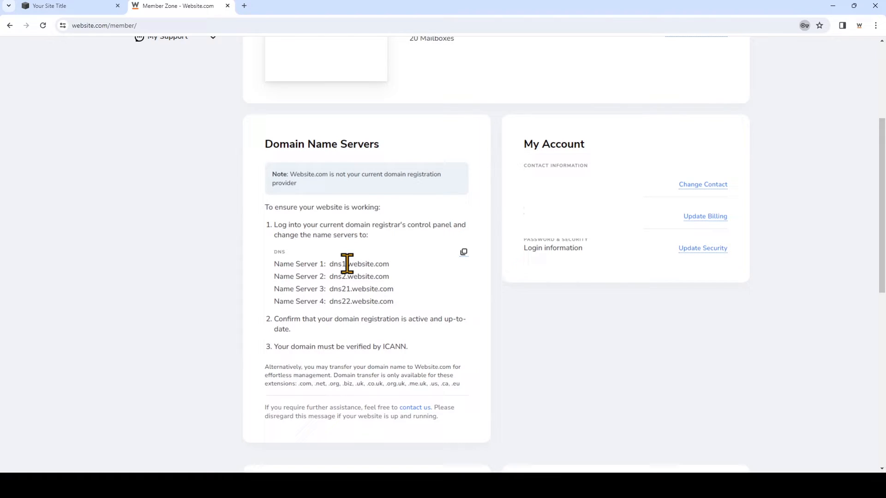
Step: Select and copy dns1.website.com from the Member Zone nameserver list
{"action": "double_click", "coordinate": [338, 264]}
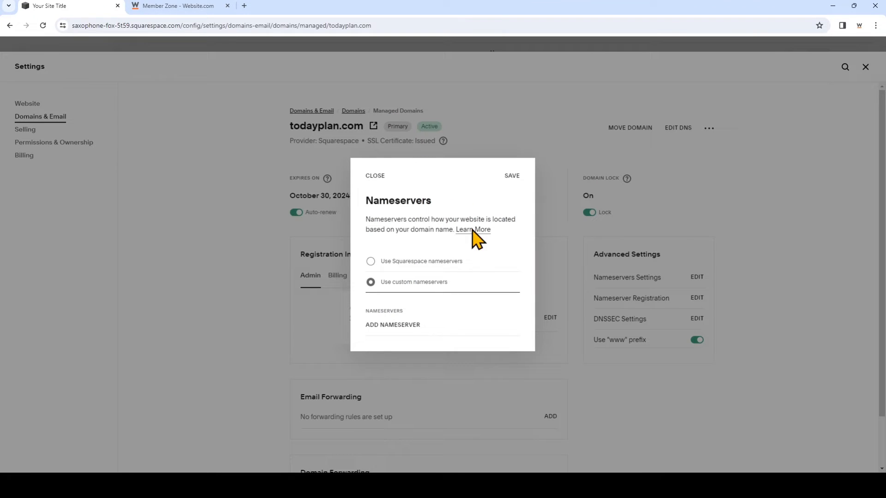
Step: Add dns1.website.com as the first nameserver and copy dns2.website.com from Website.com
{"action": "left_click", "coordinate": [392, 325]}
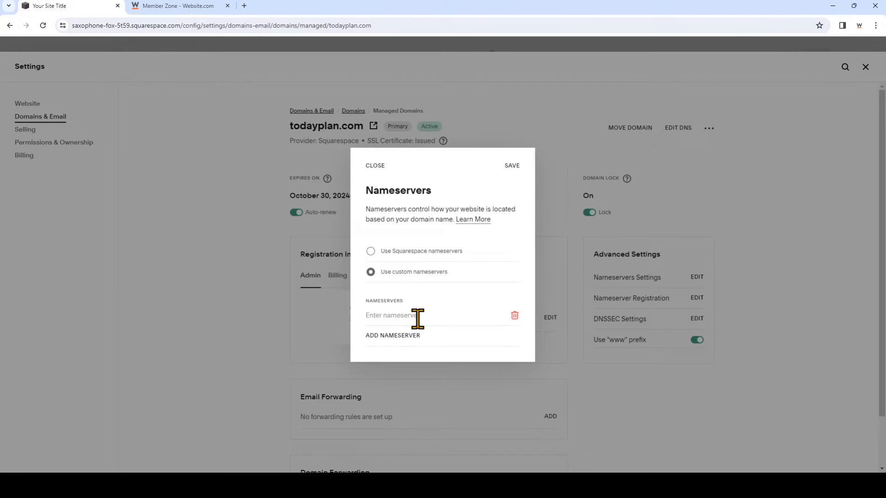
{"action": "type", "text": "dns1.website.com"}
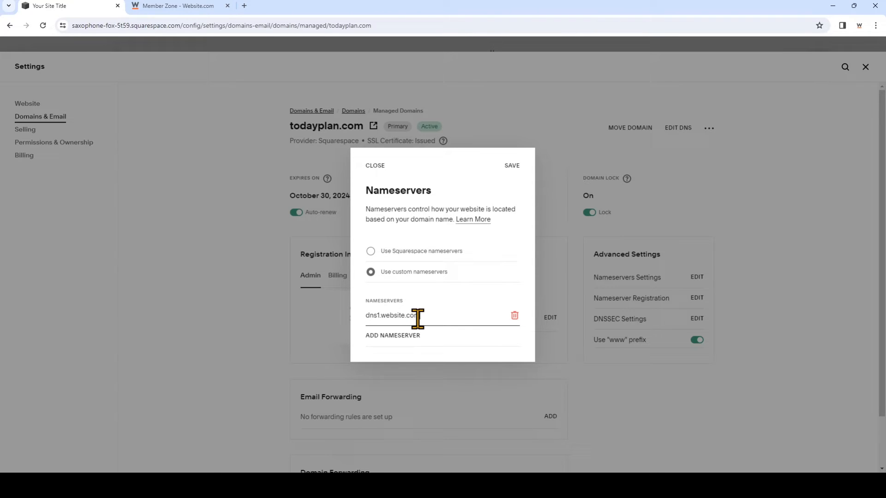
{"action": "left_click", "coordinate": [393, 335]}
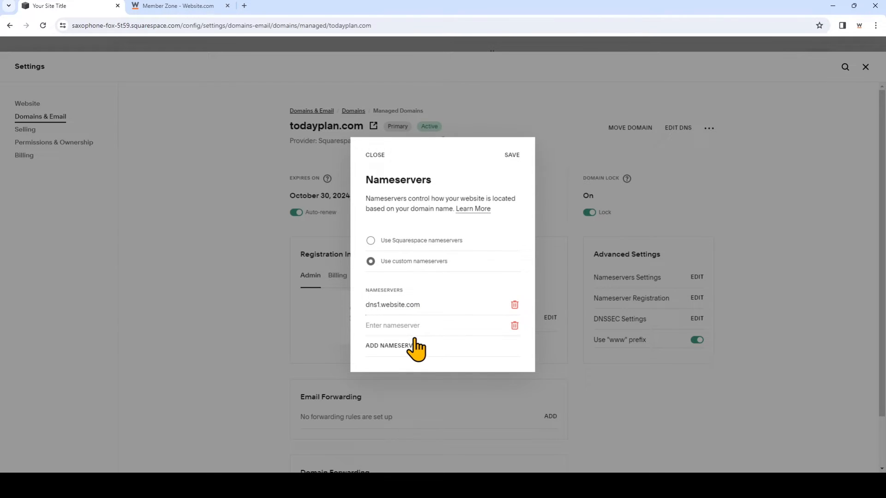
{"action": "mouse_move", "coordinate": [186, 6]}
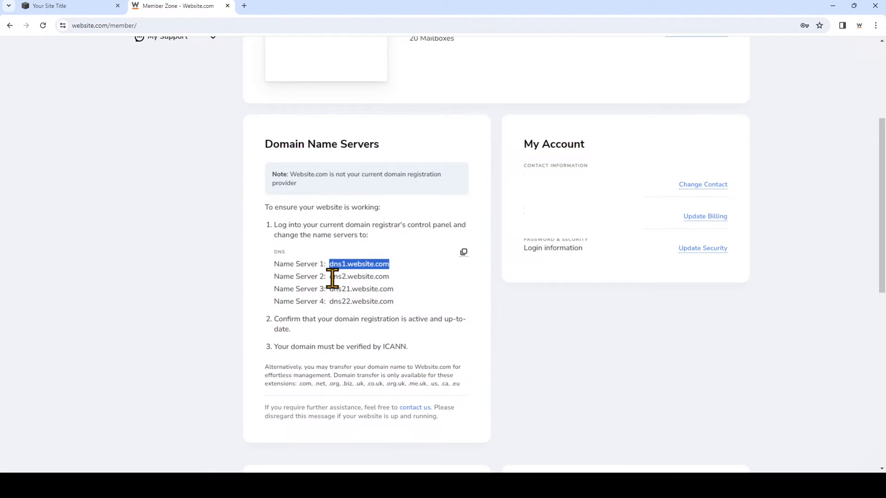
{"action": "double_click", "coordinate": [358, 277]}
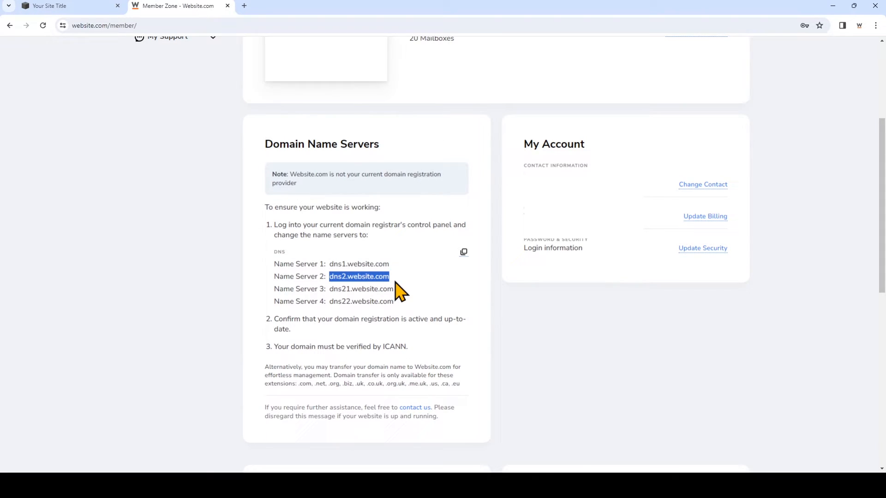
{"action": "left_click", "coordinate": [55, 5]}
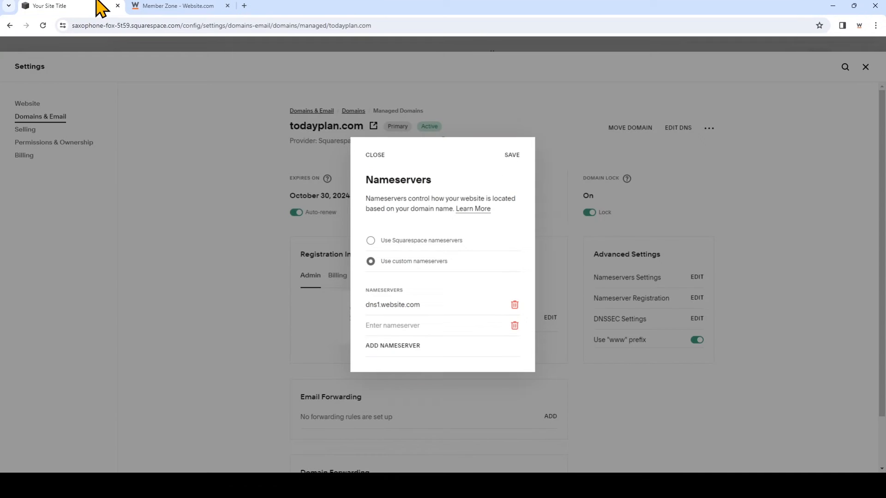
Step: Fill in dns2 and dns22.website.com, then save all four custom nameservers
{"action": "left_click", "coordinate": [418, 326]}
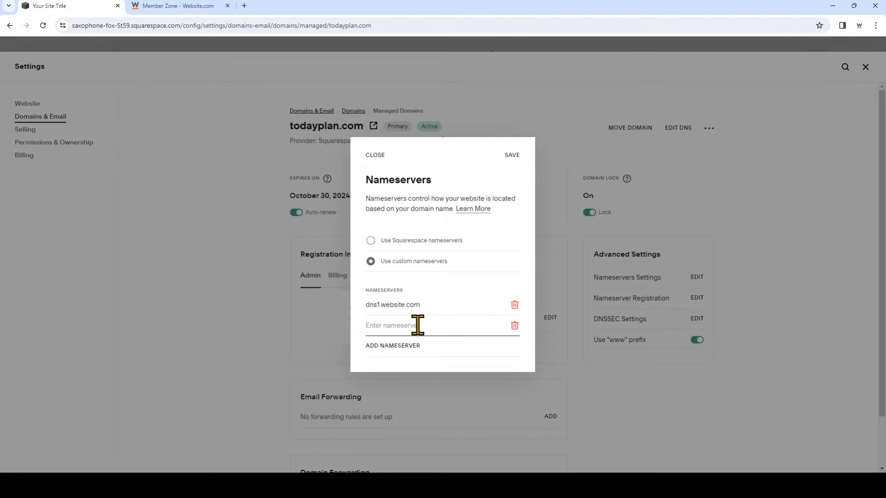
{"action": "type", "text": "dns2.website.com"}
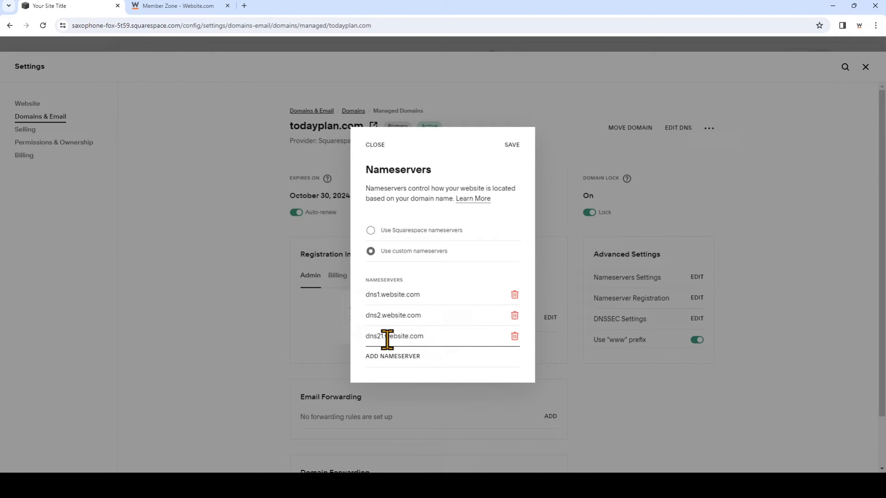
{"action": "left_click", "coordinate": [393, 356]}
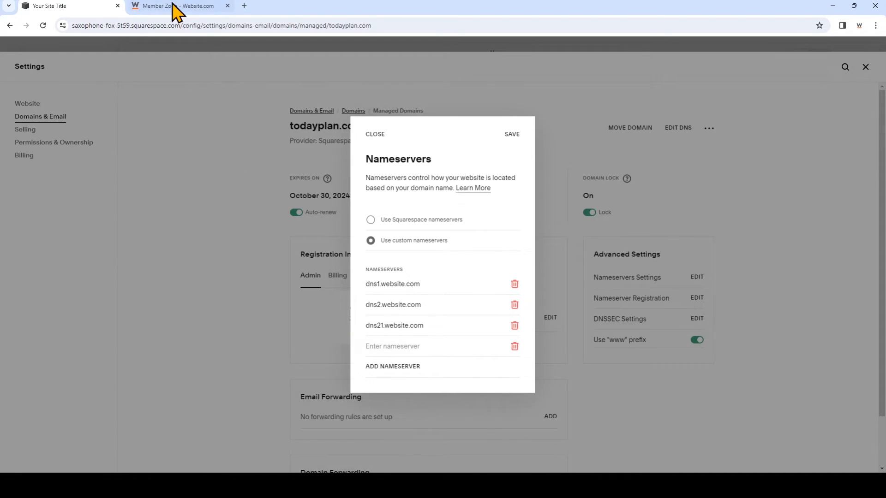
{"action": "left_click", "coordinate": [170, 6]}
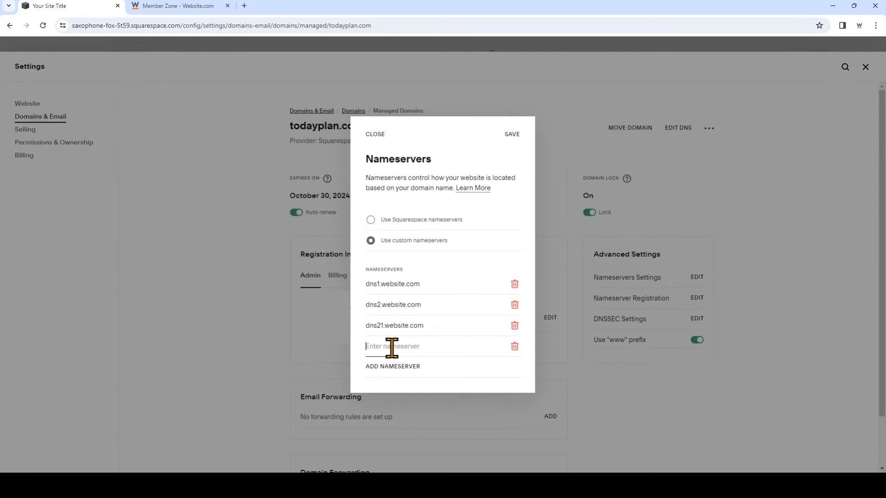
{"action": "type", "text": "dns22.website.com"}
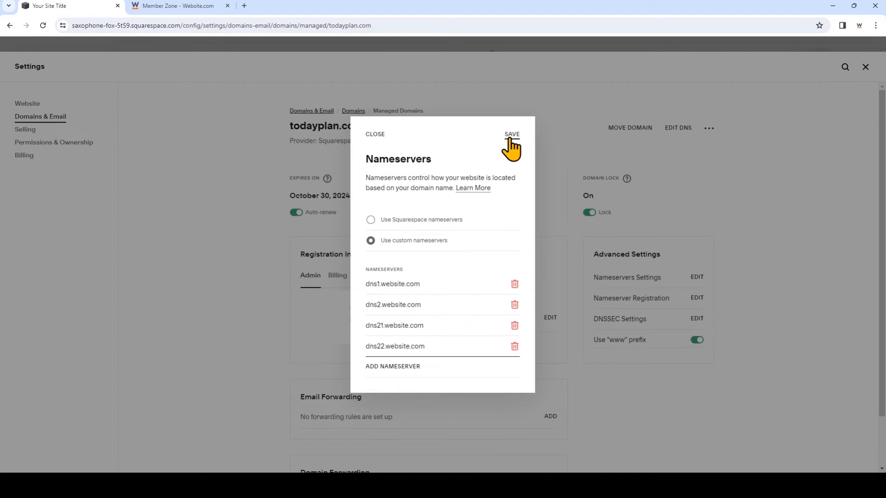
{"action": "left_click", "coordinate": [512, 134]}
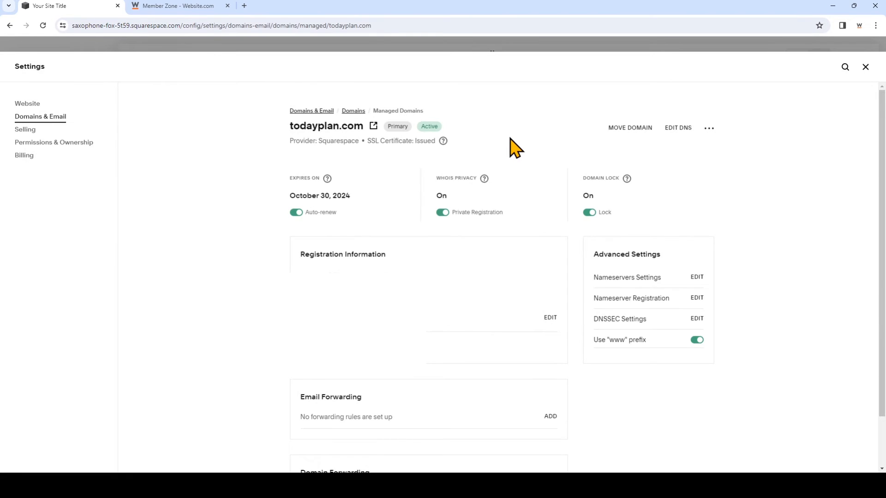